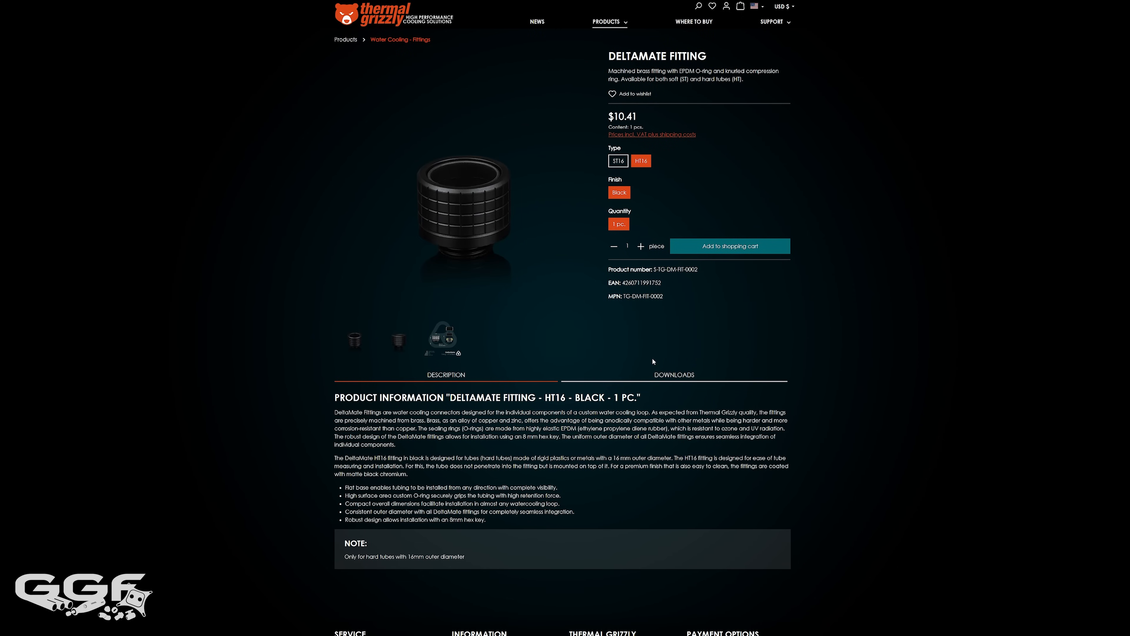
Raise the quantity to 5 black HT16 DeltaMate fittings and add them to the cart
click(641, 247)
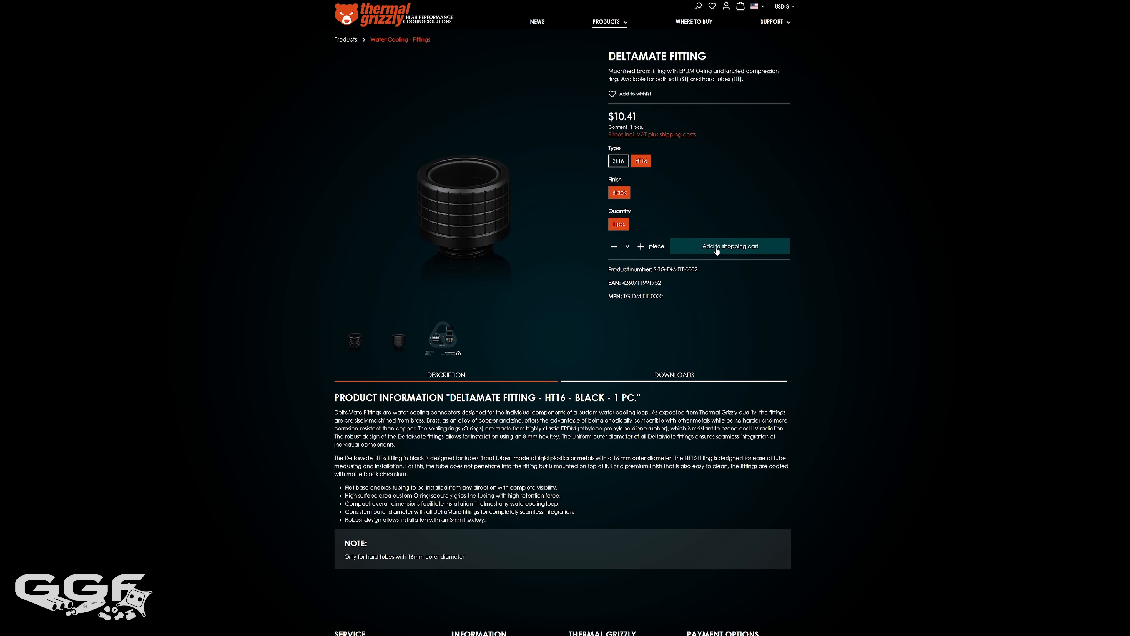
click(729, 246)
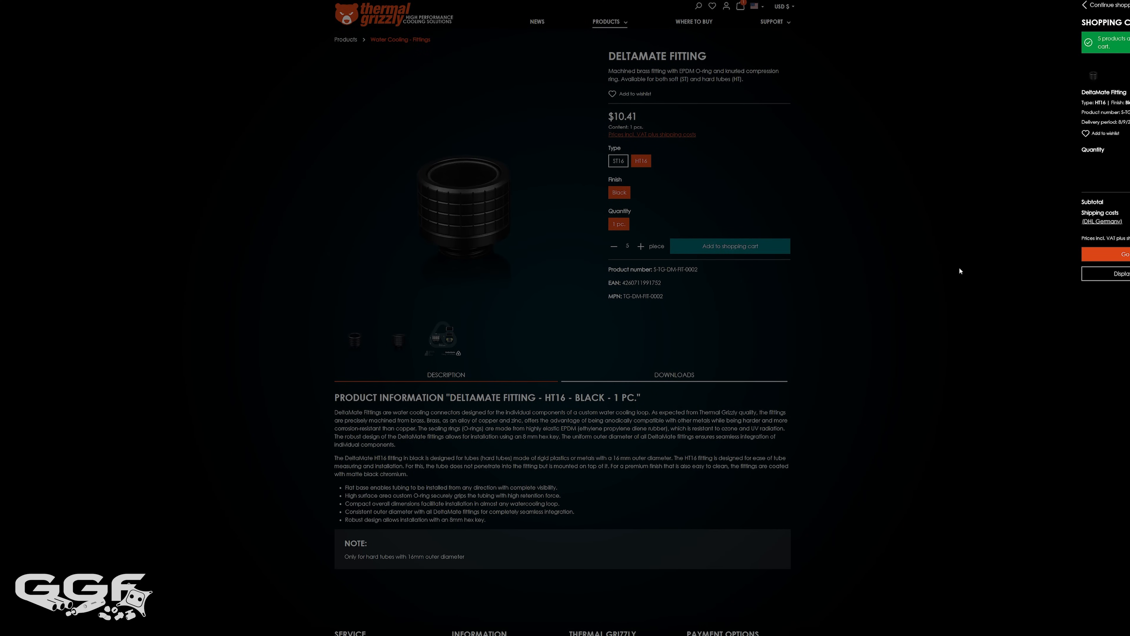
mouse_move(882, 283)
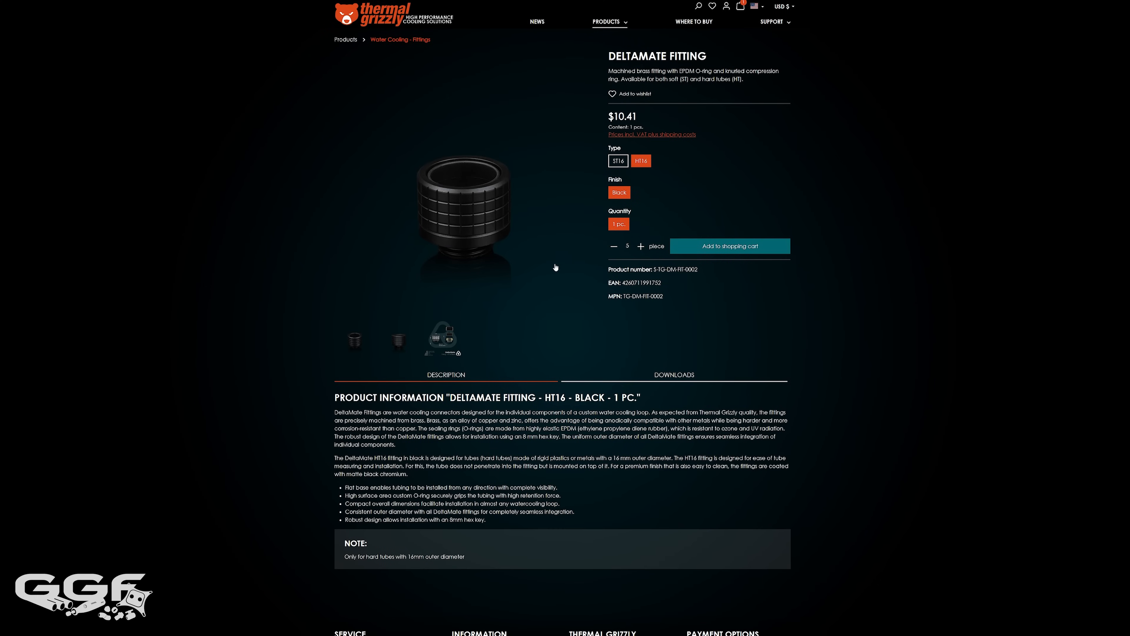
Show the HT16 black fitting's technical dimension drawing in the product gallery
click(440, 339)
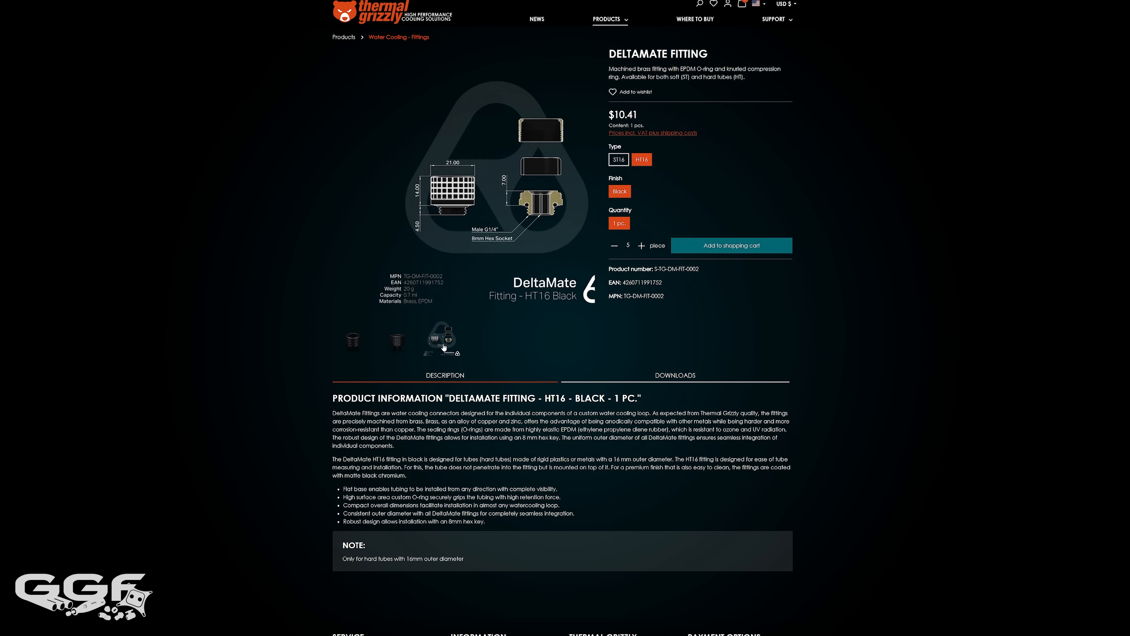